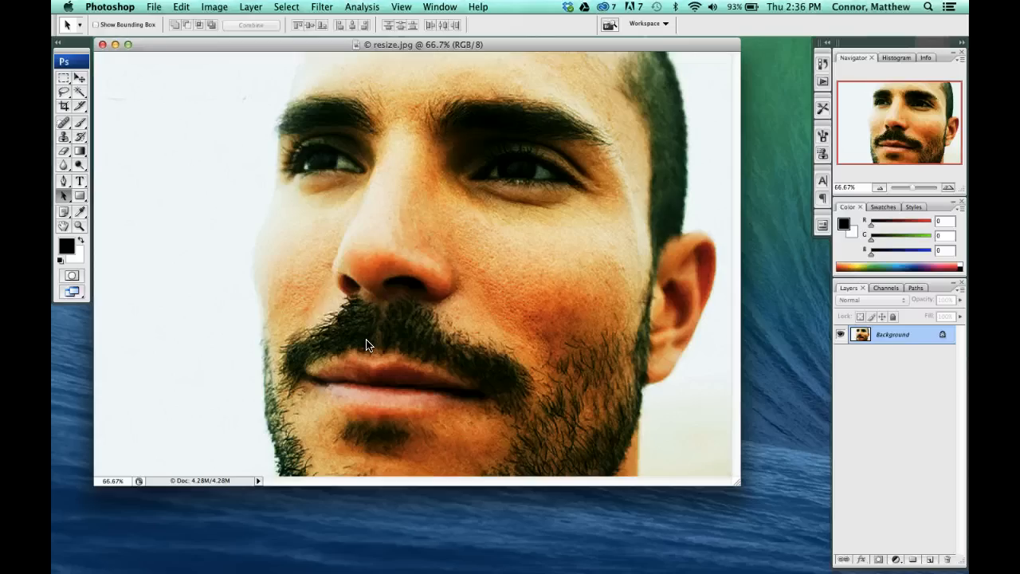
{"action": "mouse_move", "coordinate": [255, 35]}
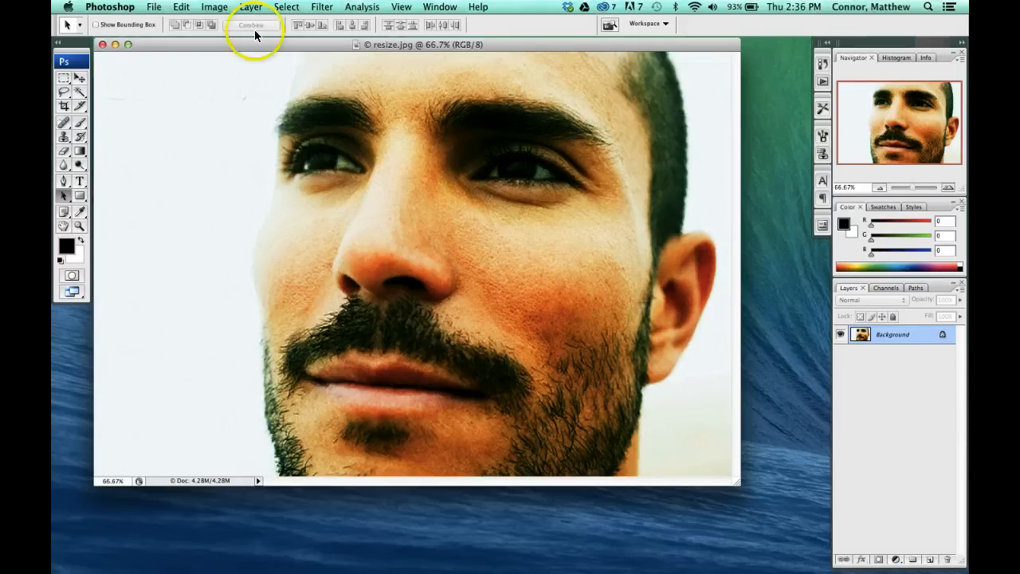
Enter a 6-inch print width in Image Size, yielding 1800×1198 px at 300 ppi.
{"action": "left_click", "coordinate": [214, 6]}
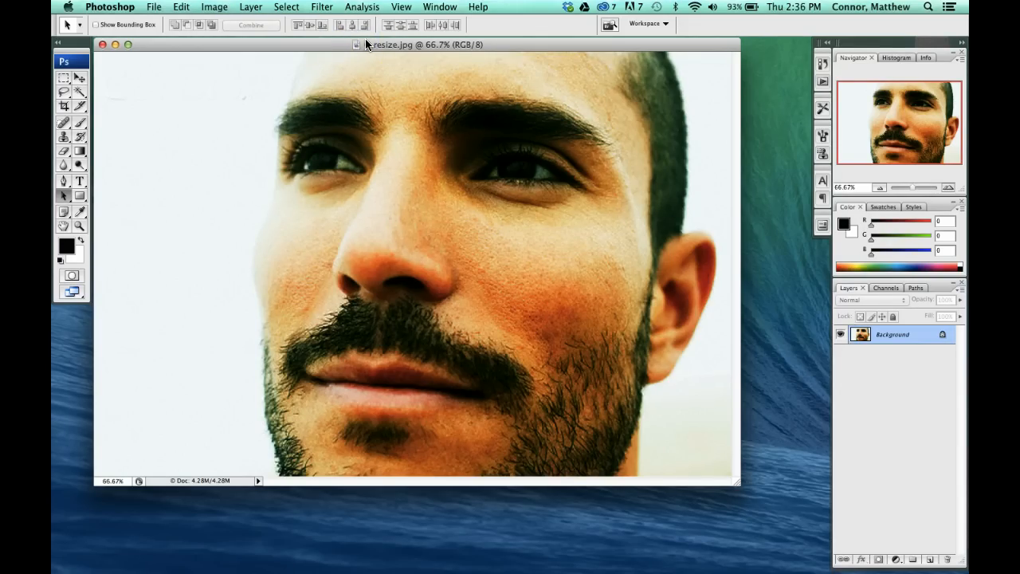
{"action": "left_click", "coordinate": [214, 6]}
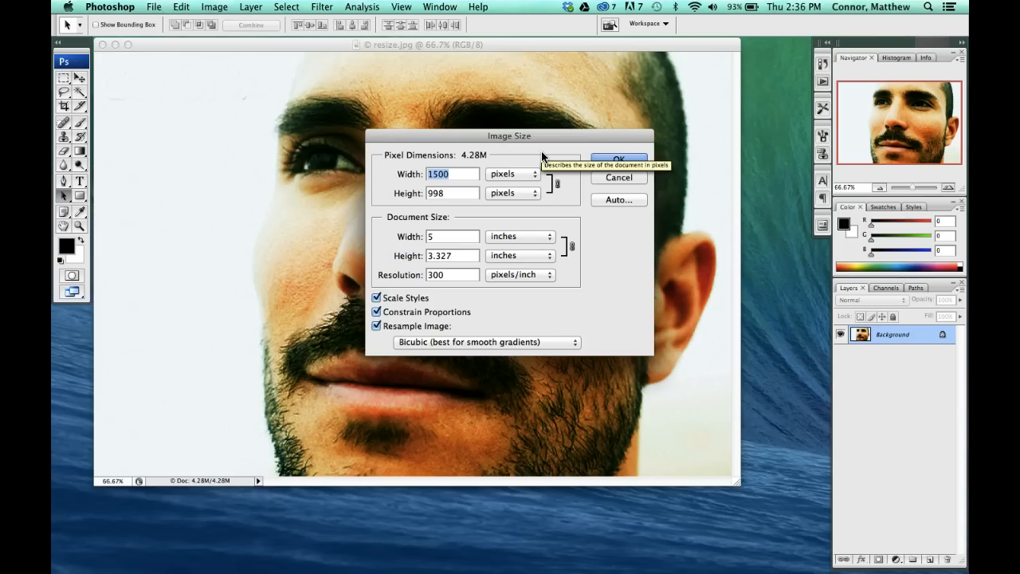
{"action": "mouse_move", "coordinate": [482, 199]}
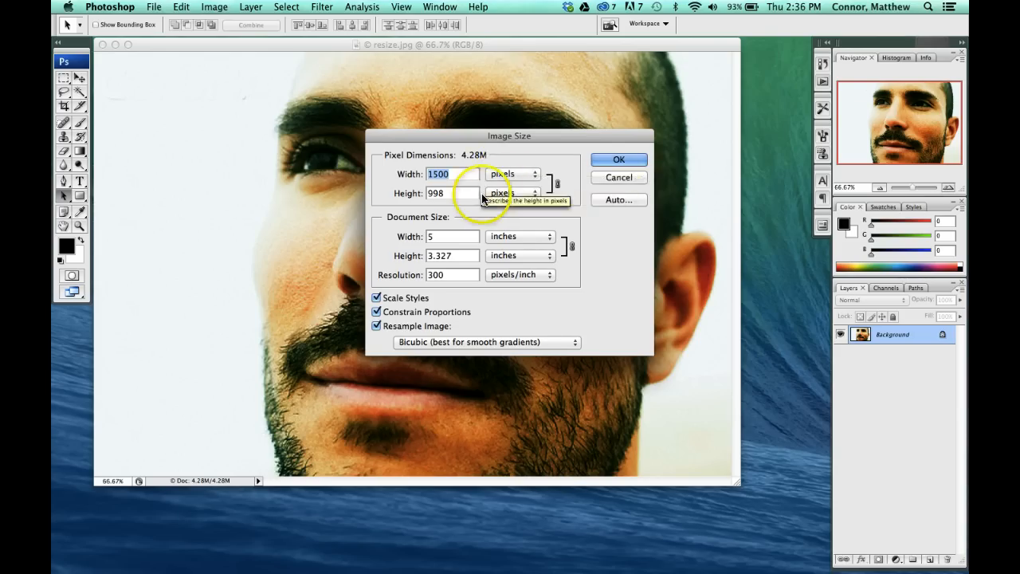
{"action": "mouse_move", "coordinate": [470, 214]}
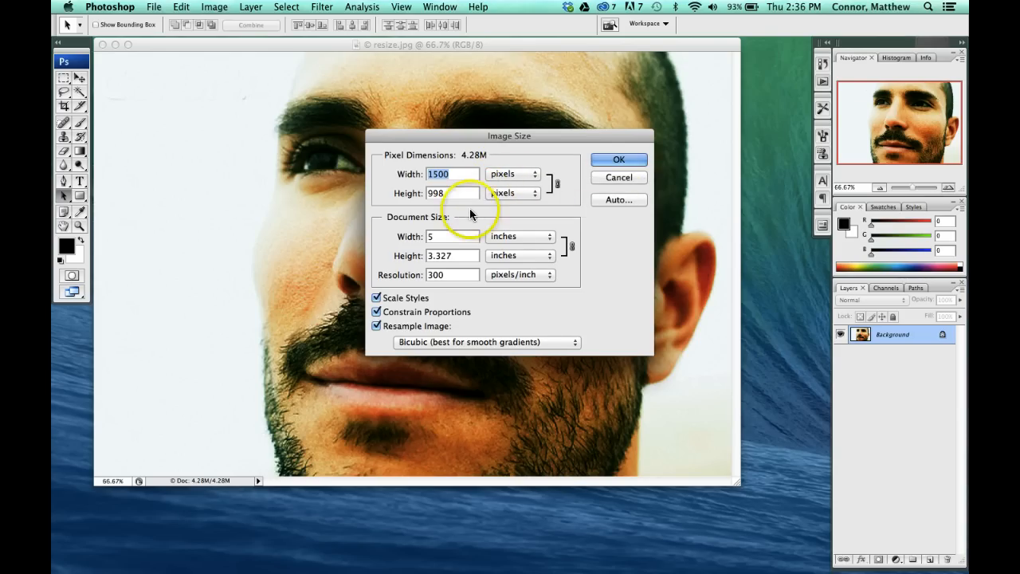
{"action": "mouse_move", "coordinate": [506, 185]}
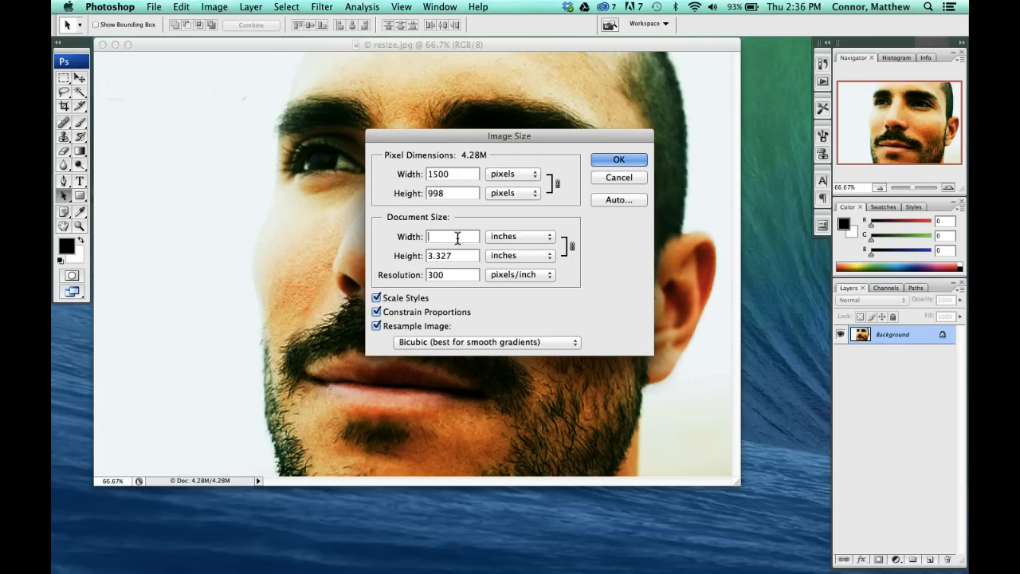
{"action": "type", "text": "6"}
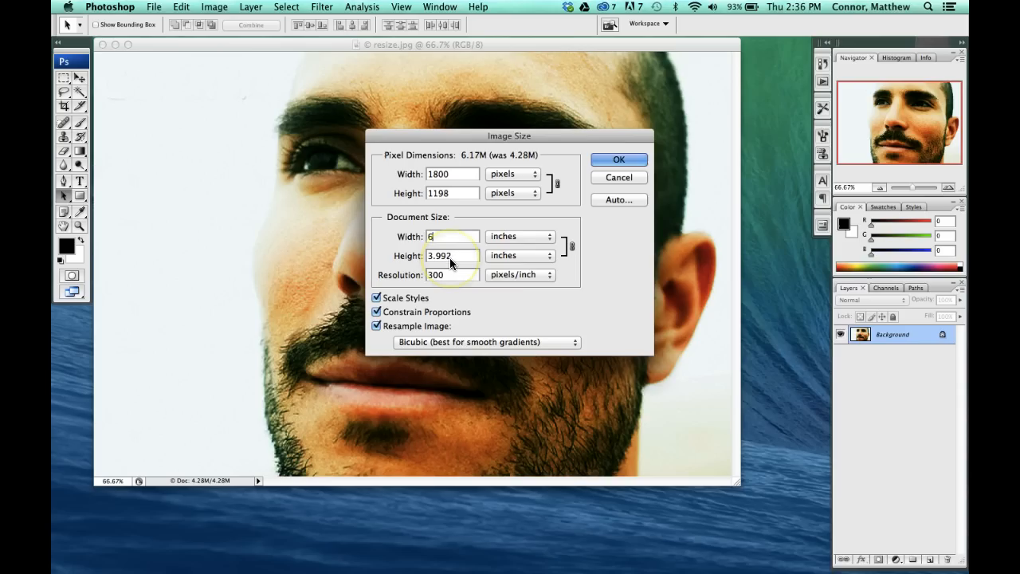
{"action": "mouse_move", "coordinate": [451, 257]}
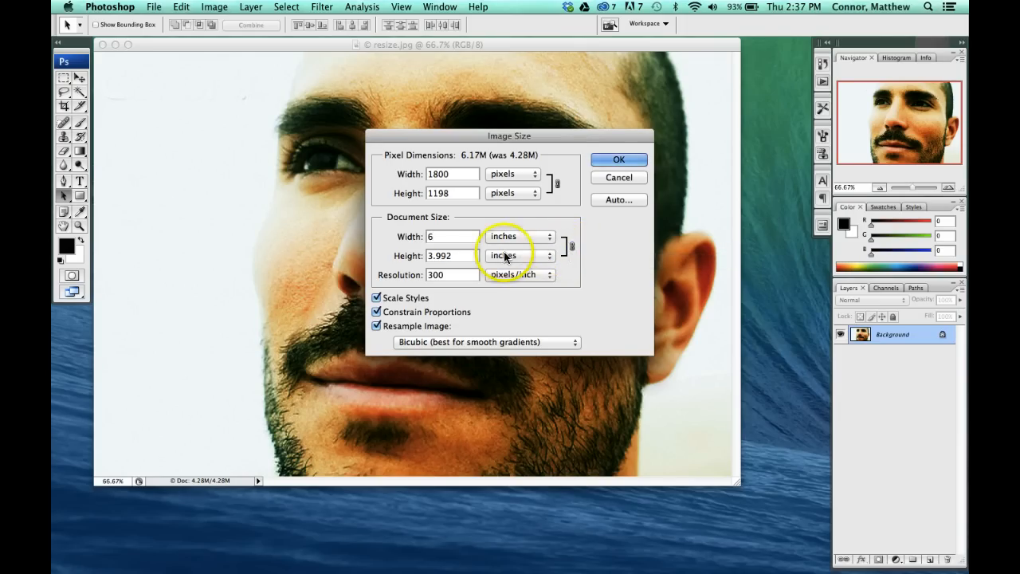
{"action": "mouse_move", "coordinate": [518, 255]}
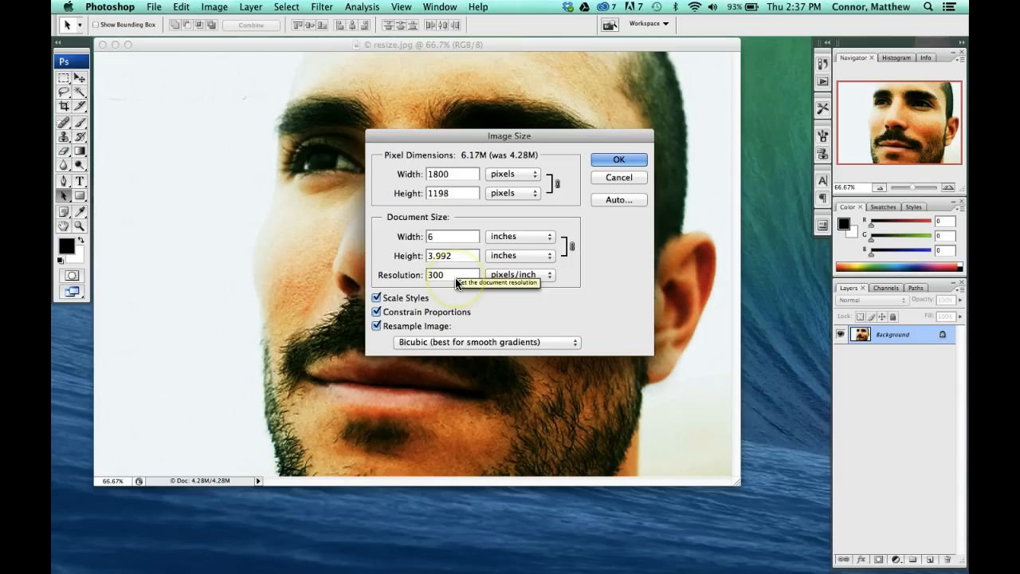
{"action": "left_click", "coordinate": [452, 275]}
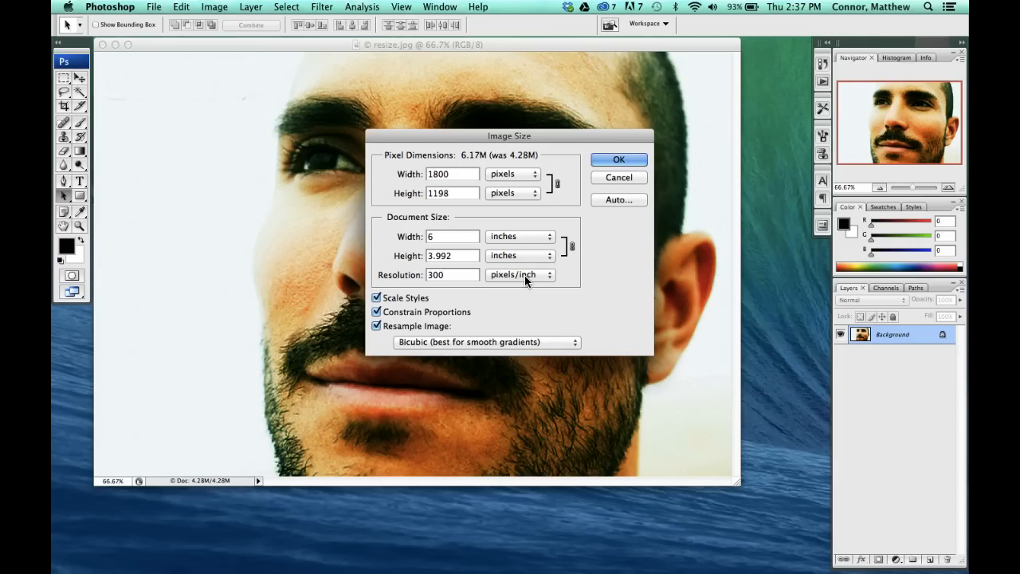
{"action": "left_click", "coordinate": [452, 274]}
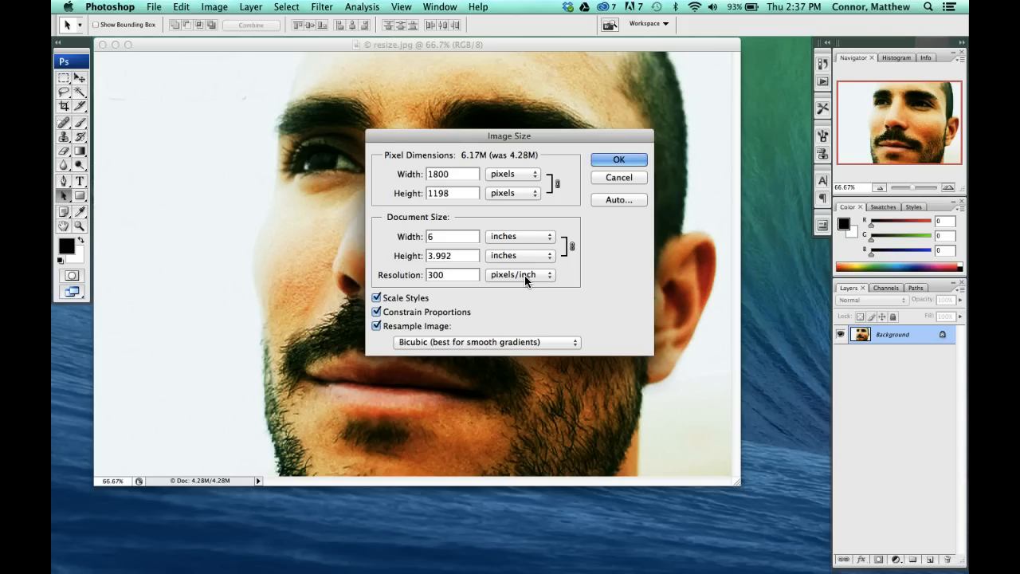
{"action": "left_click", "coordinate": [451, 274]}
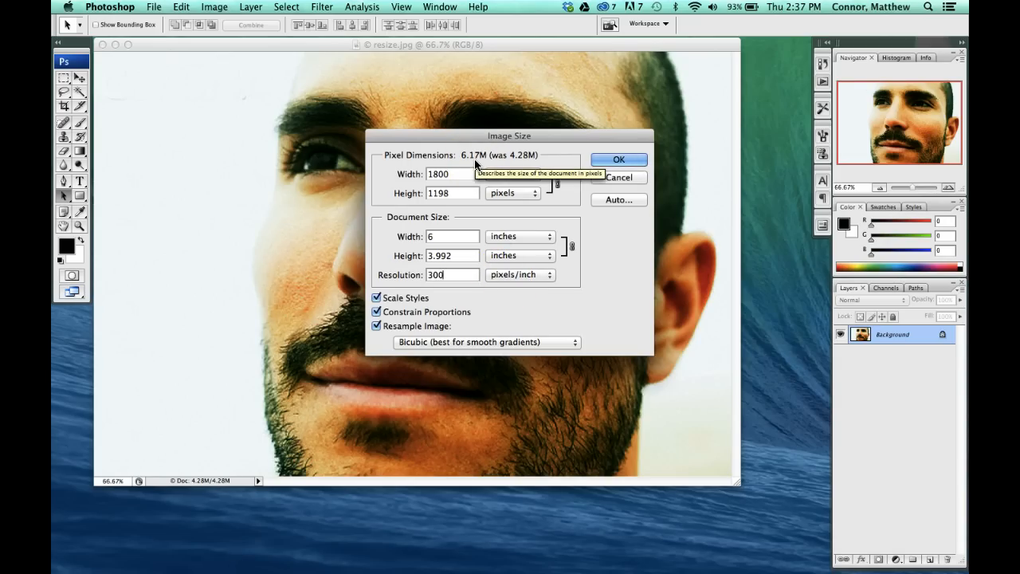
{"action": "mouse_move", "coordinate": [435, 274]}
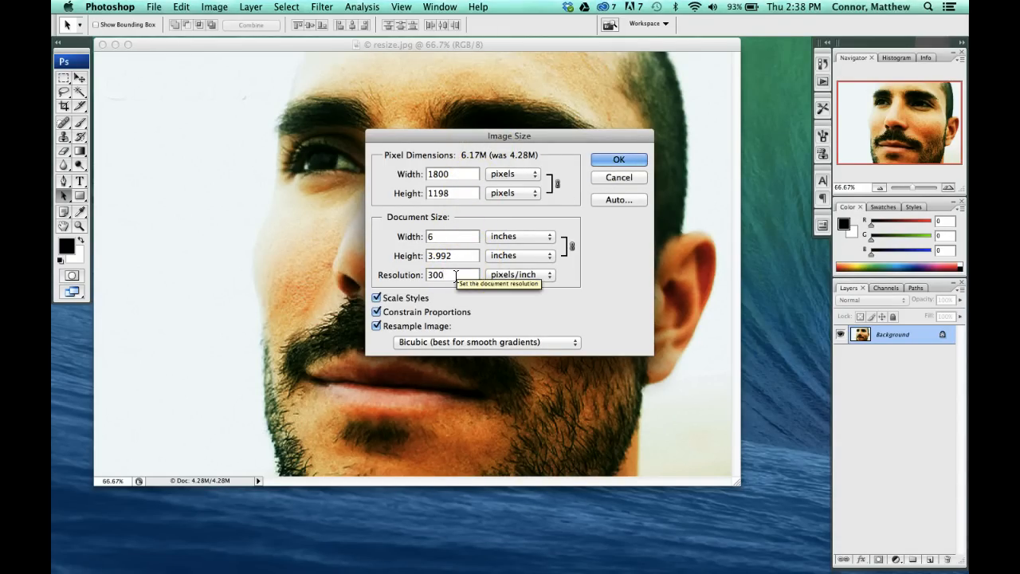
Set the resolution to 300 pixels/inch and apply the 6 × 3.992 inch resize.
{"action": "triple_click", "coordinate": [436, 274]}
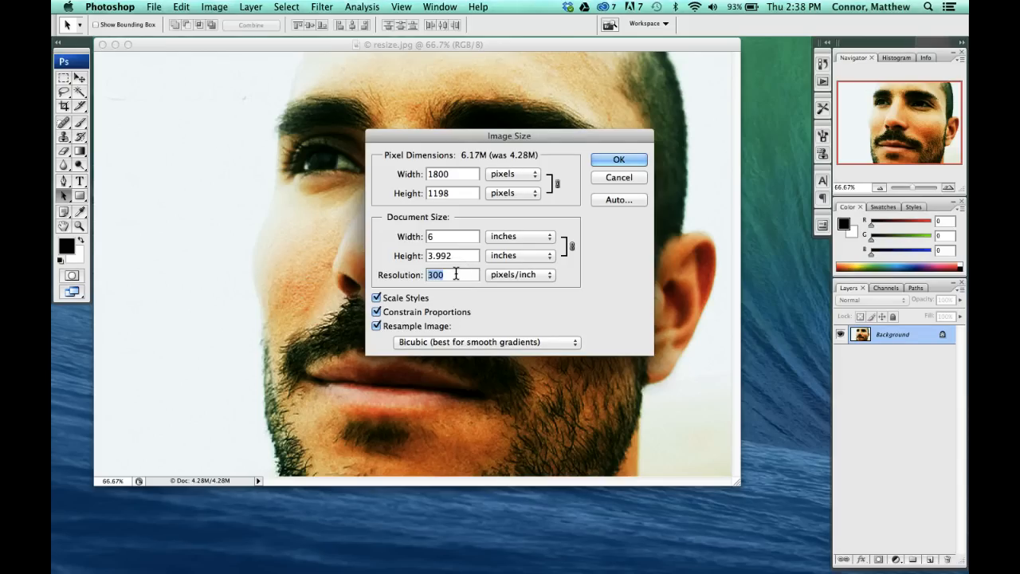
{"action": "type", "text": "72"}
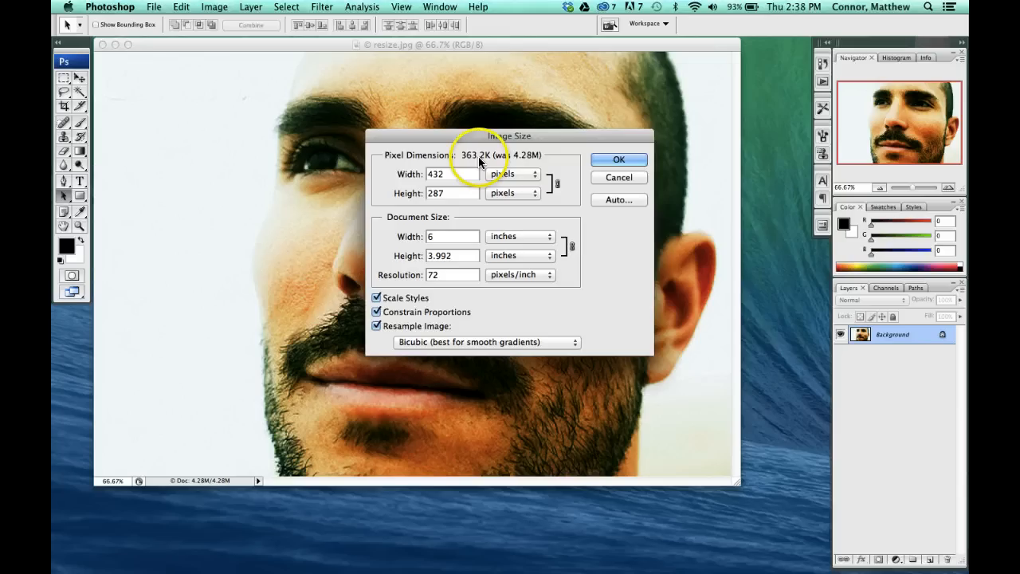
{"action": "mouse_move", "coordinate": [478, 163]}
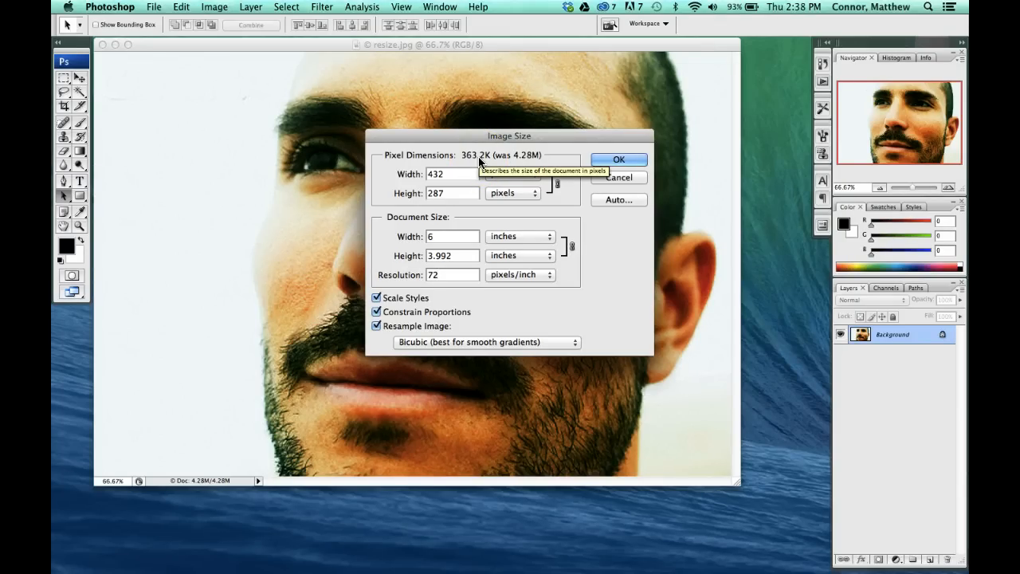
{"action": "left_click", "coordinate": [452, 274]}
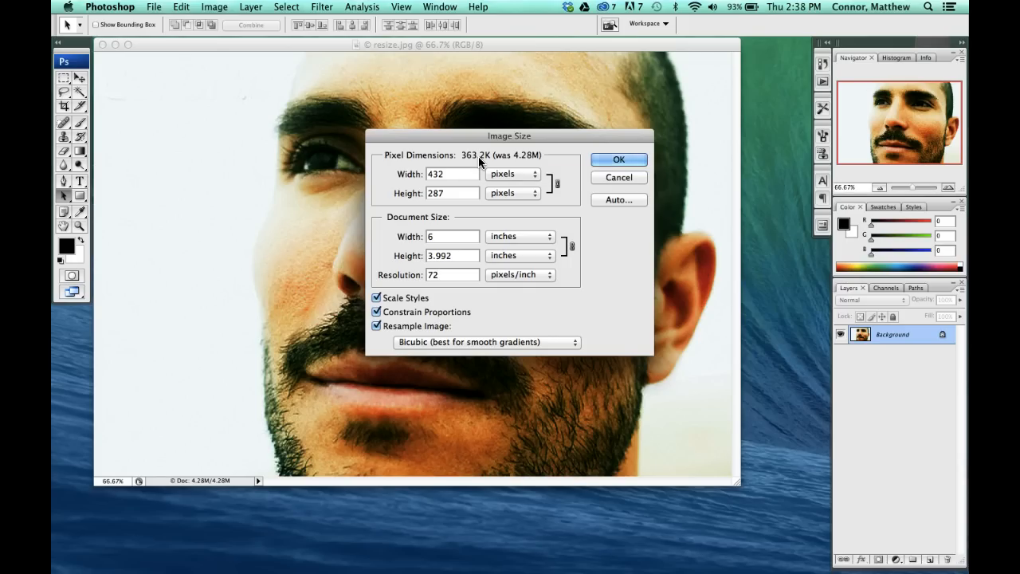
{"action": "type", "text": "300"}
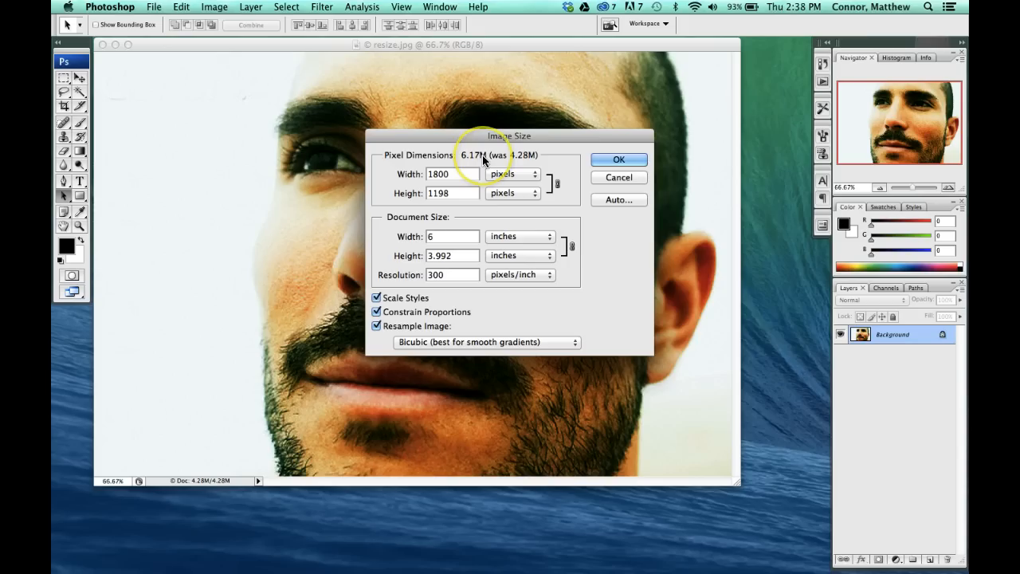
{"action": "mouse_move", "coordinate": [452, 255]}
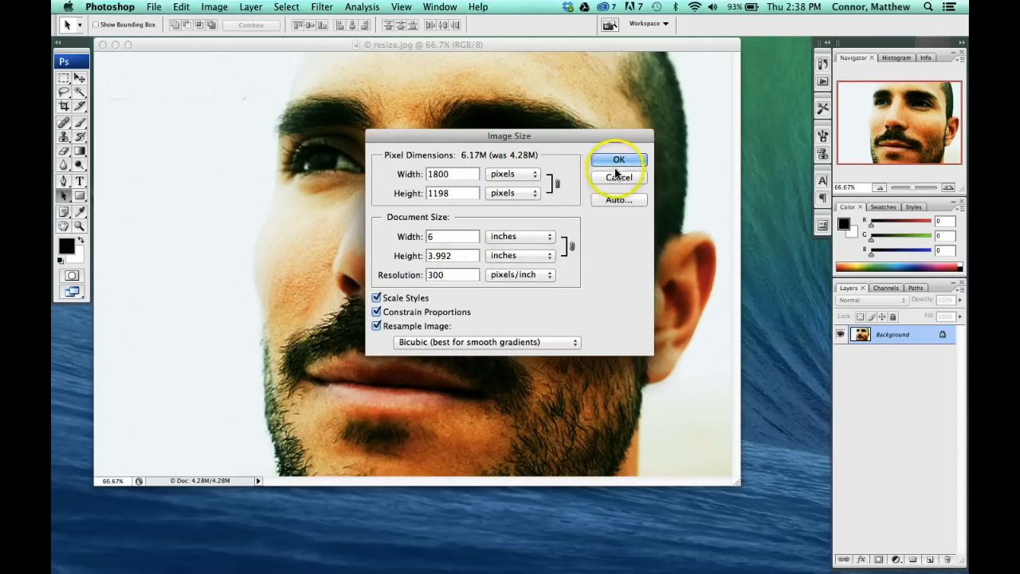
{"action": "left_click", "coordinate": [618, 159]}
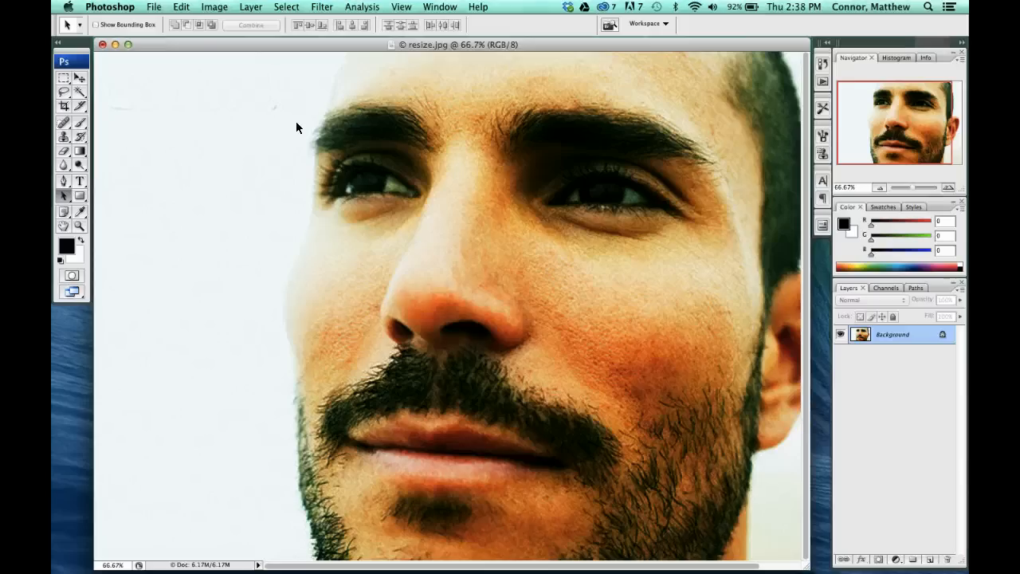
Start Save As and choose the native Photoshop format.
{"action": "left_click", "coordinate": [154, 6]}
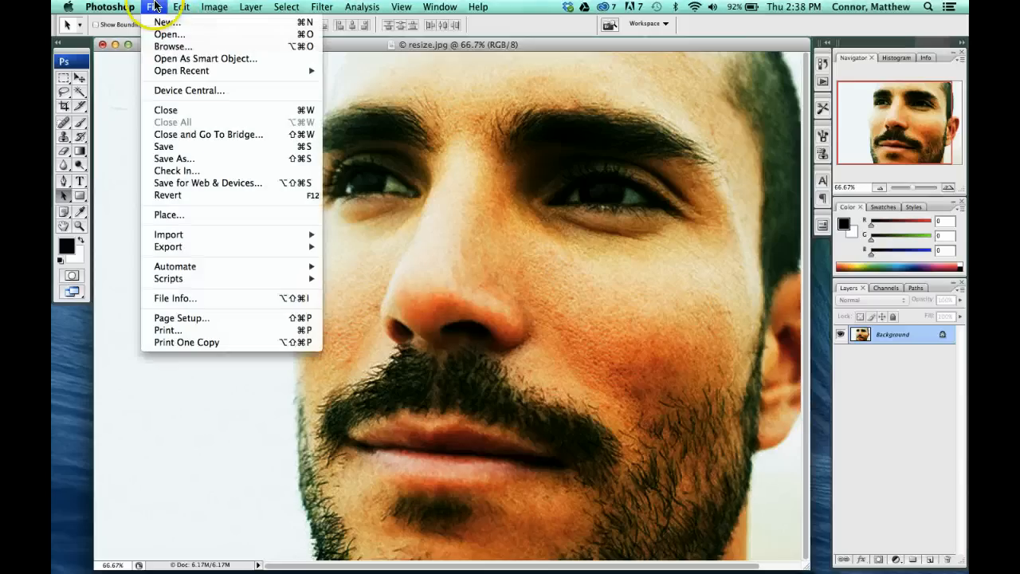
{"action": "mouse_move", "coordinate": [189, 158]}
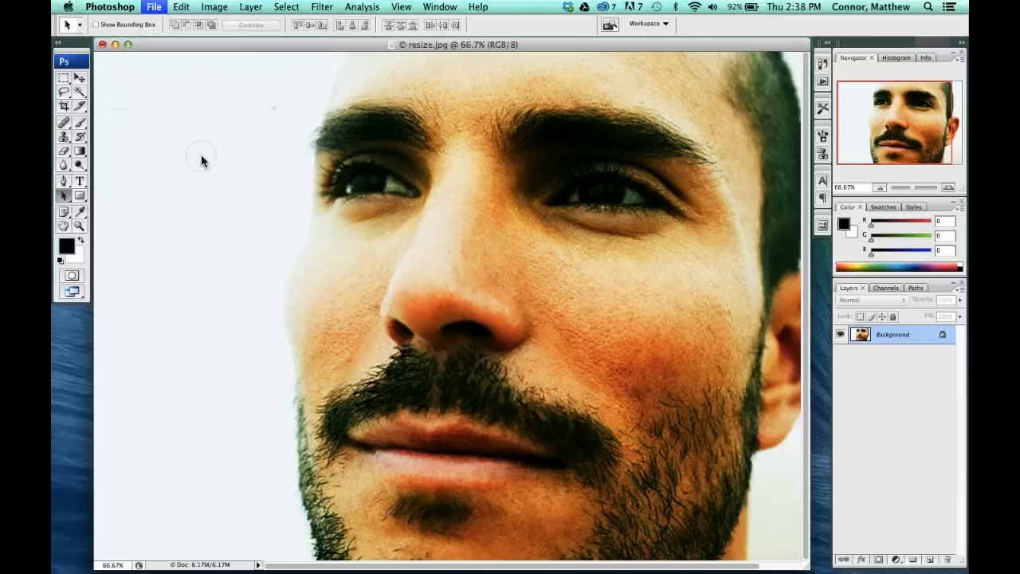
{"action": "left_click", "coordinate": [154, 7]}
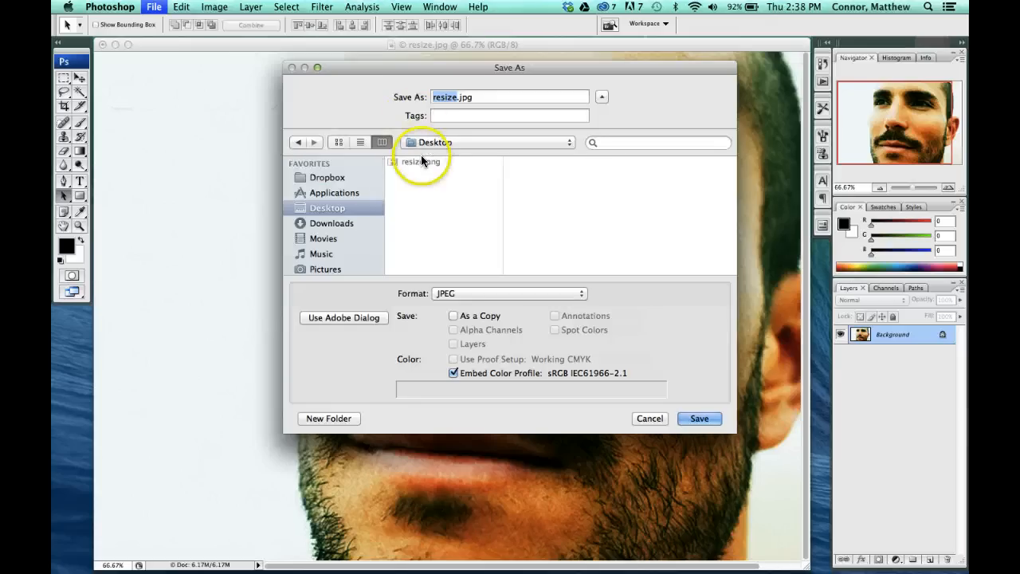
{"action": "left_click", "coordinate": [509, 293]}
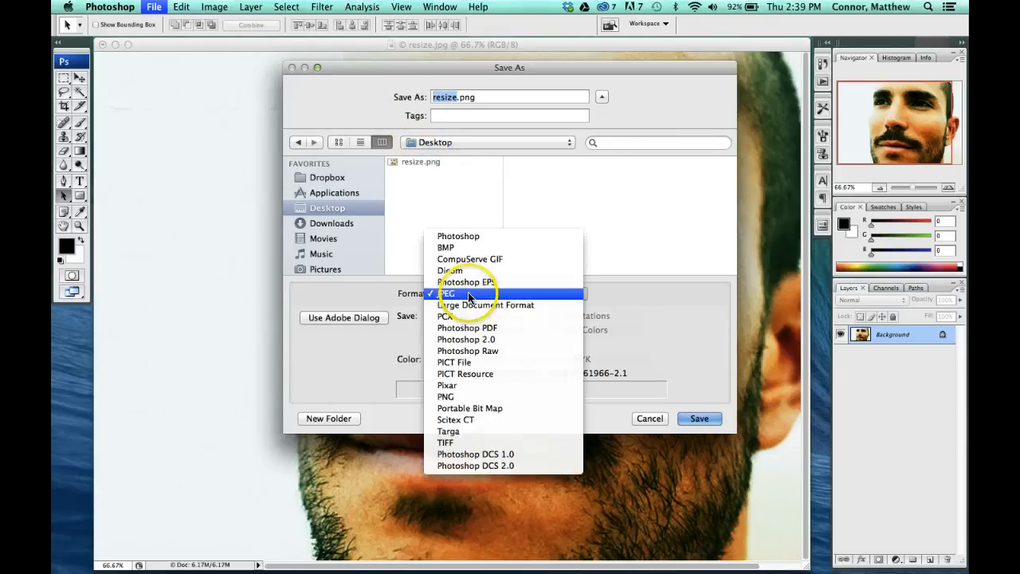
{"action": "left_click", "coordinate": [459, 236]}
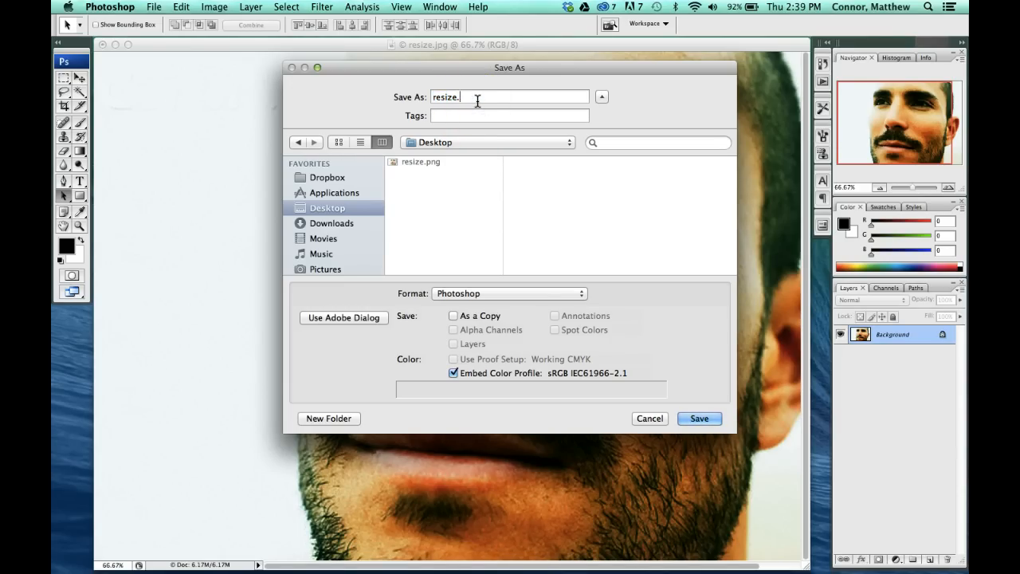
Name the file resize.psd and save it to the Desktop.
{"action": "key", "text": "Backspace"}
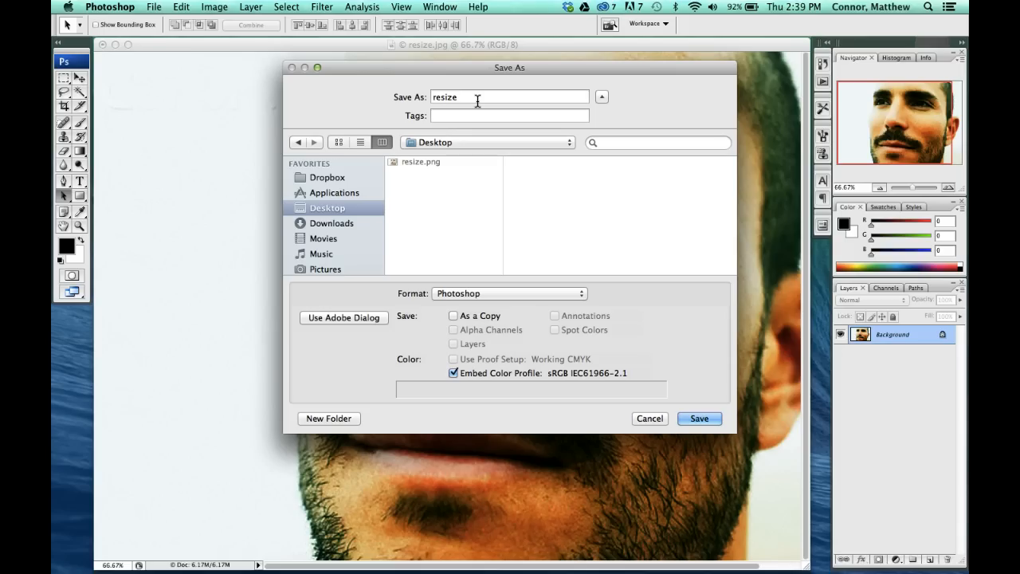
{"action": "type", "text": ".psd"}
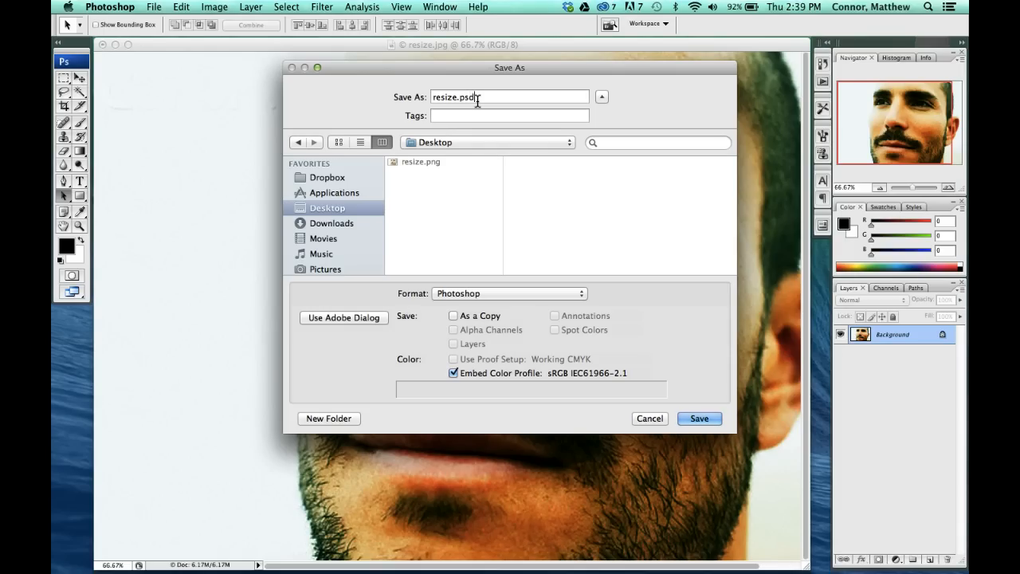
{"action": "mouse_move", "coordinate": [474, 277]}
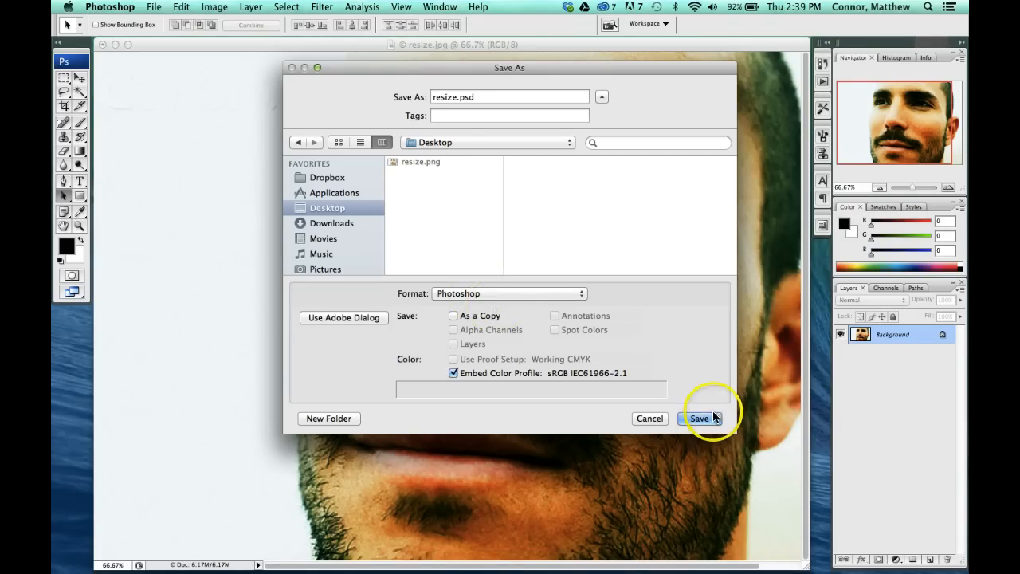
{"action": "left_click", "coordinate": [699, 418]}
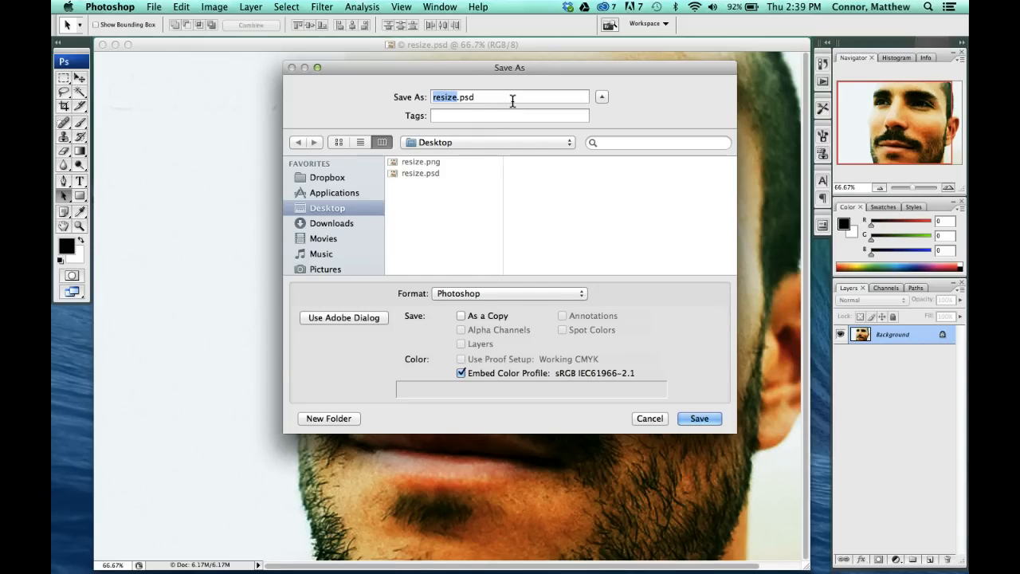
Save as resize.png in PNG format, replacing the existing file with Interlace None.
{"action": "left_click", "coordinate": [508, 294]}
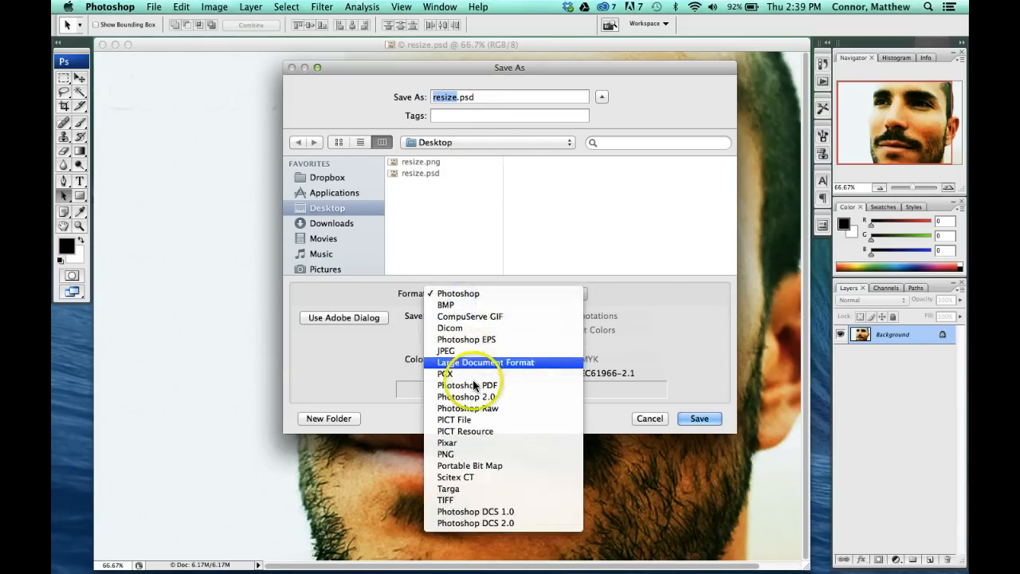
{"action": "left_click", "coordinate": [445, 453]}
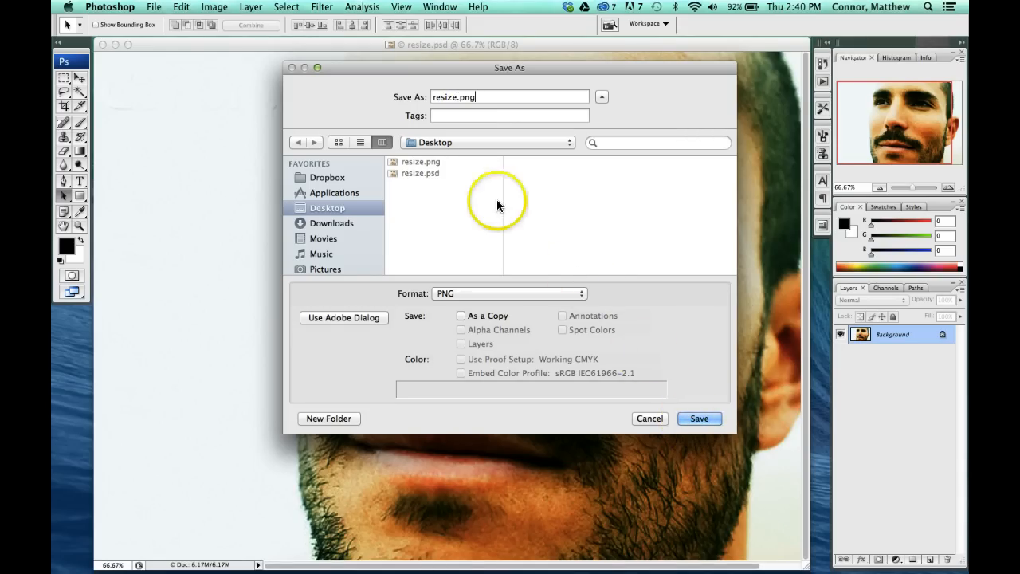
{"action": "mouse_move", "coordinate": [542, 245]}
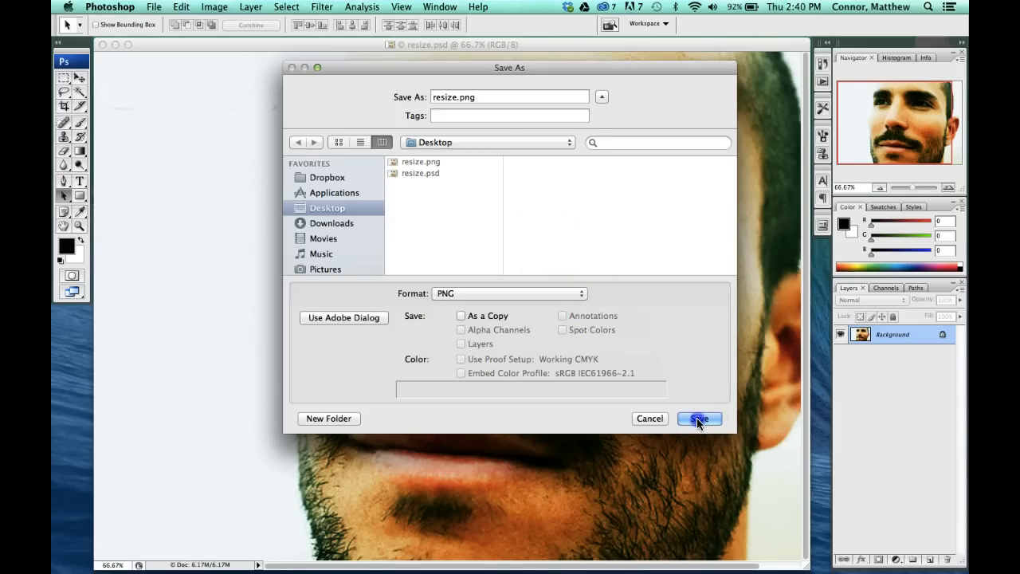
{"action": "left_click", "coordinate": [698, 418]}
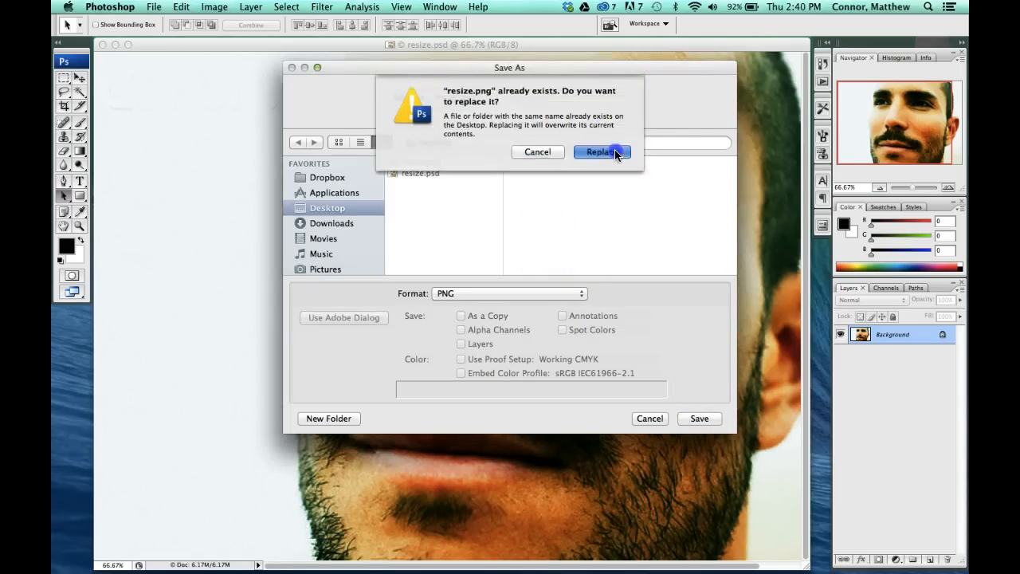
{"action": "left_click", "coordinate": [599, 151]}
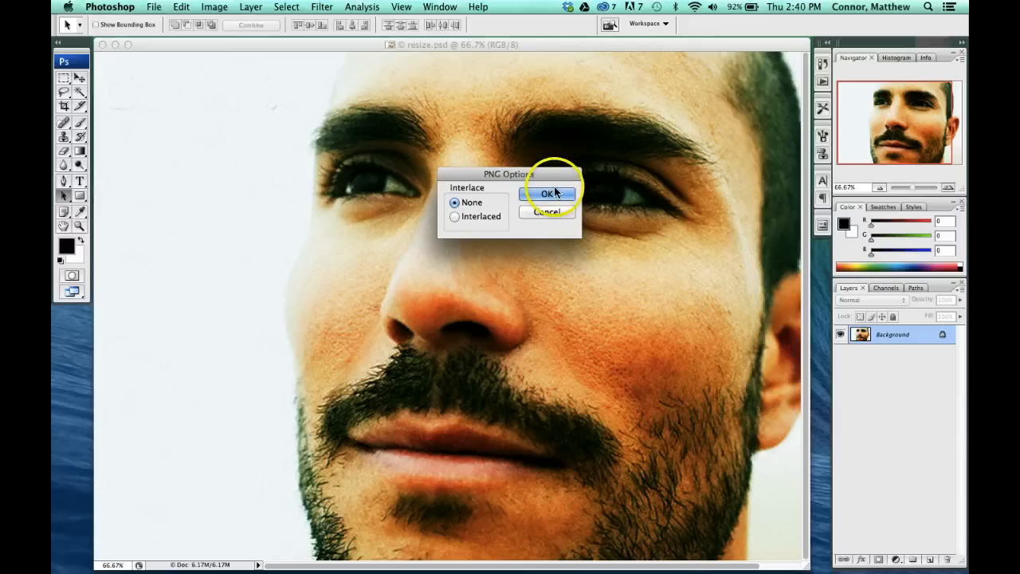
{"action": "left_click", "coordinate": [547, 194]}
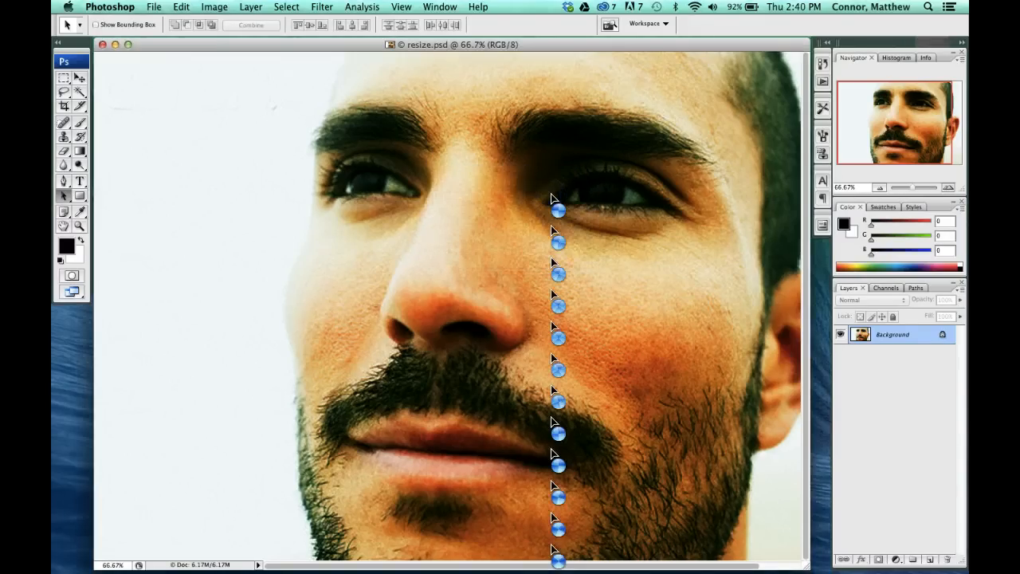